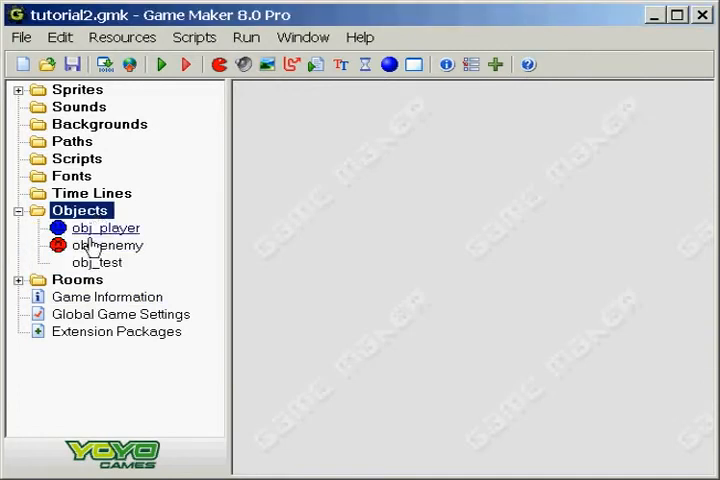
Open obj_test's Draw code and retype its drawn string as 'hey guys im the best'
{"action": "double_click", "coordinate": [96, 262]}
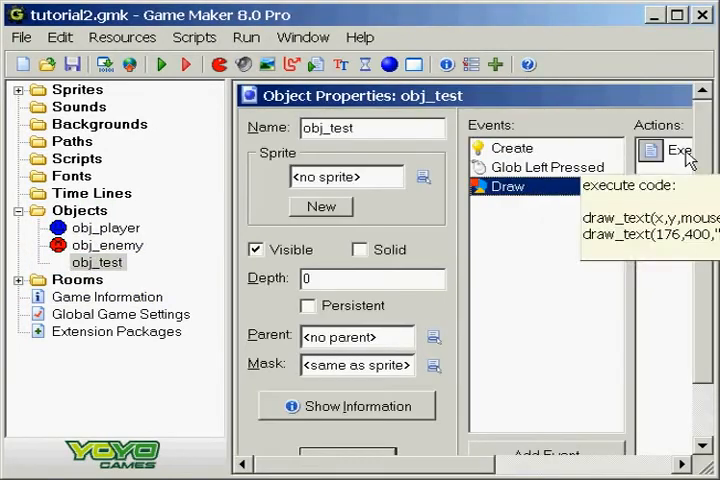
{"action": "double_click", "coordinate": [670, 150]}
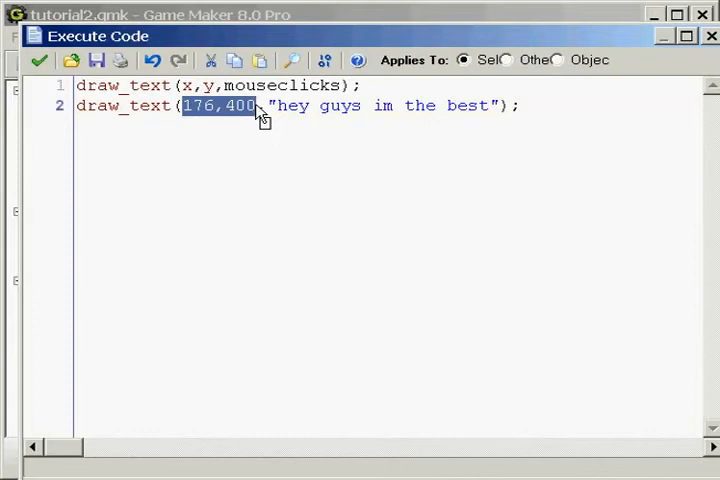
{"action": "mouse_move", "coordinate": [388, 214]}
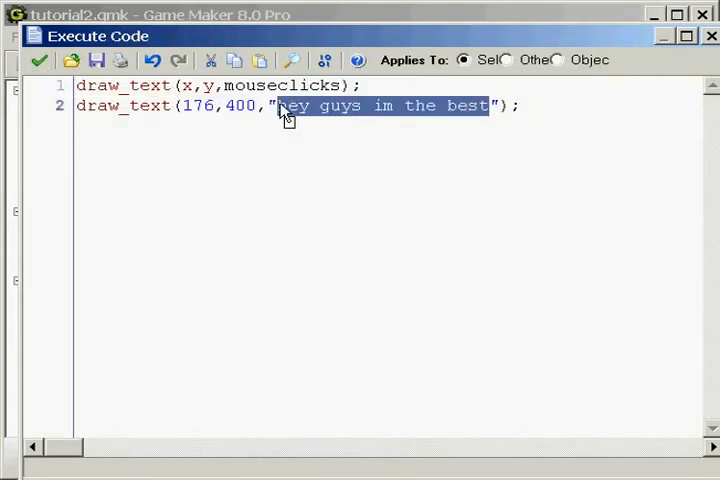
{"action": "type", "text": "djfoi fasoiuadd"}
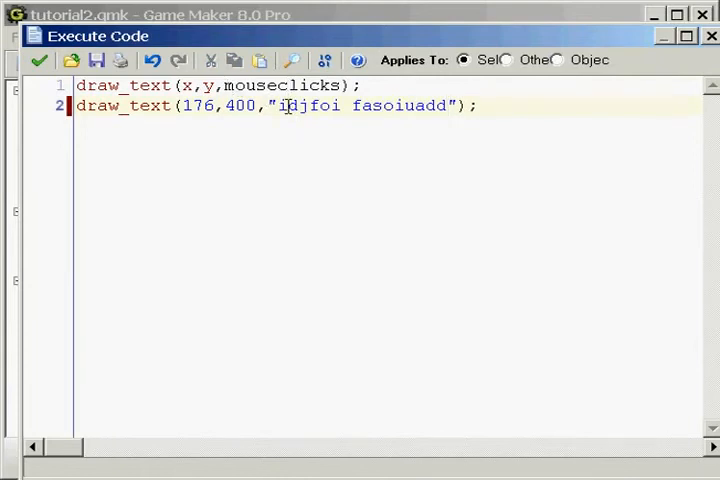
{"action": "type", "text": "hey guys im the best"}
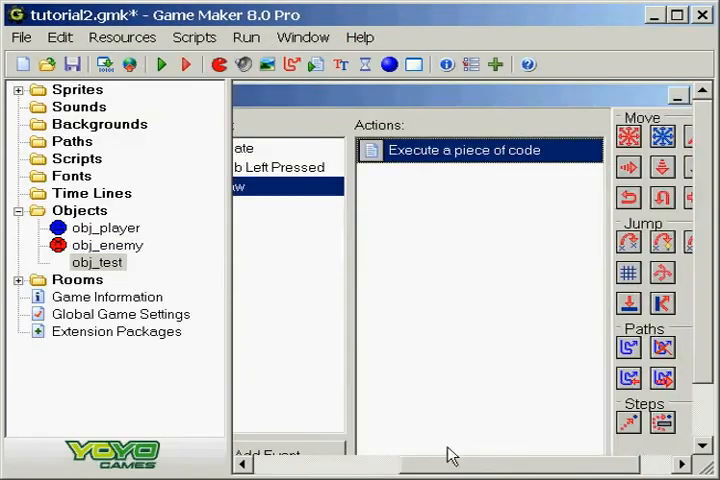
In the Create code, add a second line: name = "Zachary" below the mouseclicks line
{"action": "double_click", "coordinate": [480, 149]}
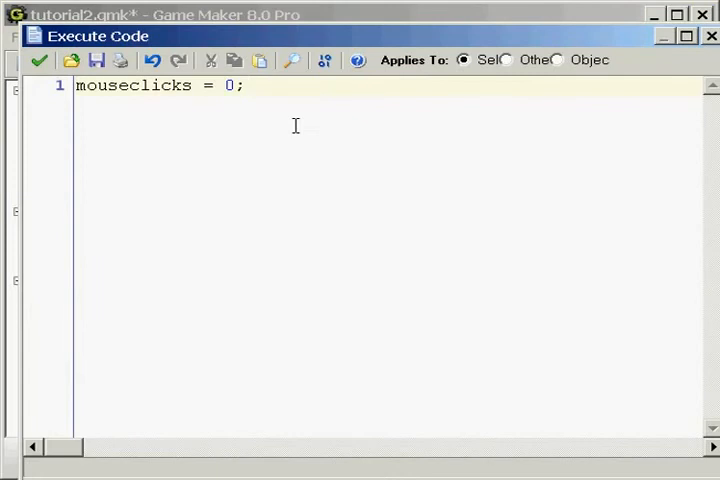
{"action": "key", "text": "Return"}
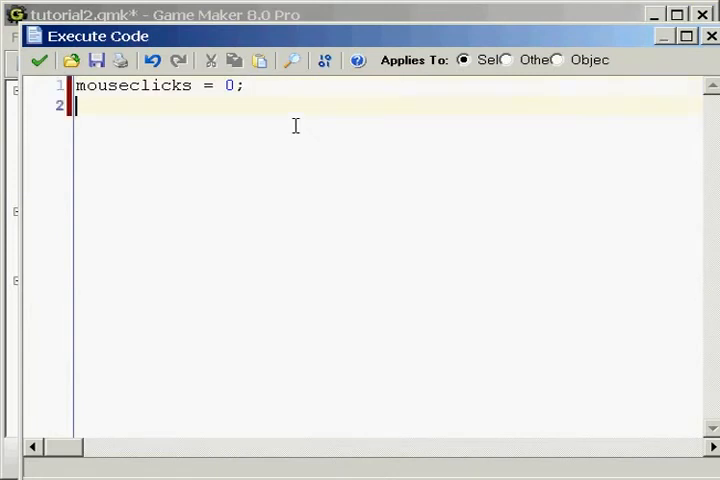
{"action": "type", "text": "name ="}
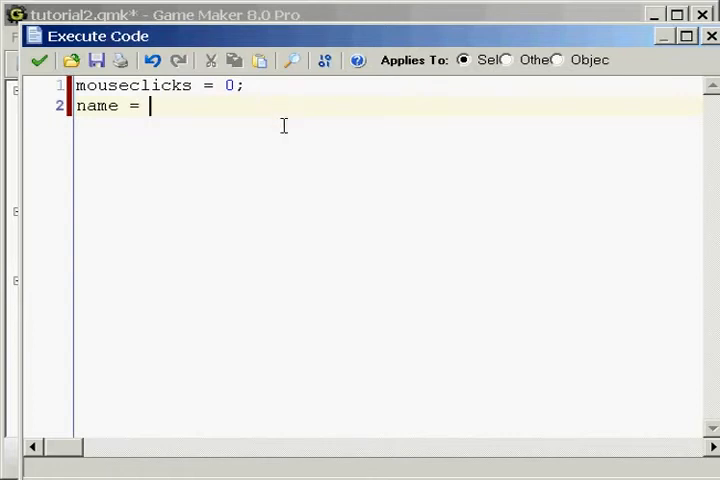
{"action": "mouse_move", "coordinate": [268, 300]}
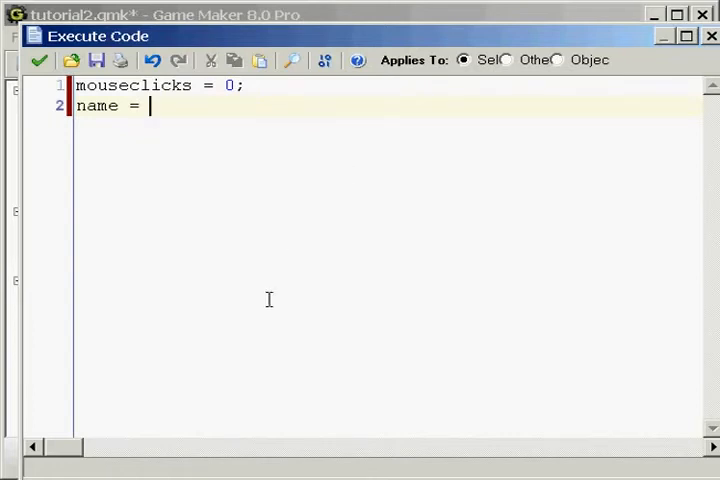
{"action": "type", "text": "\"\""}
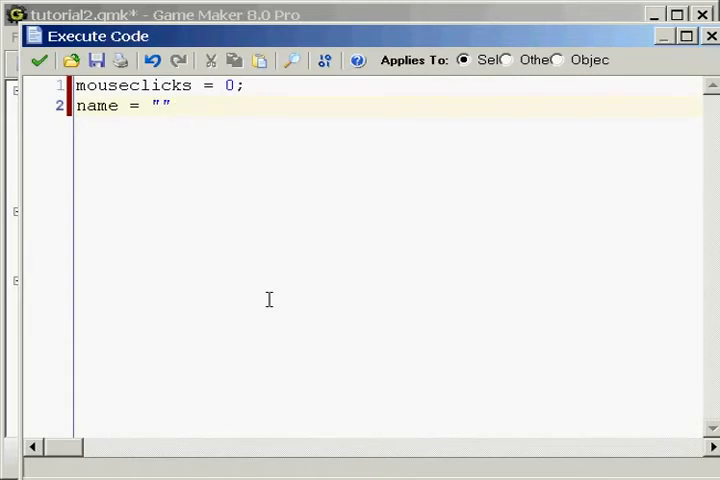
{"action": "type", "text": "Z"}
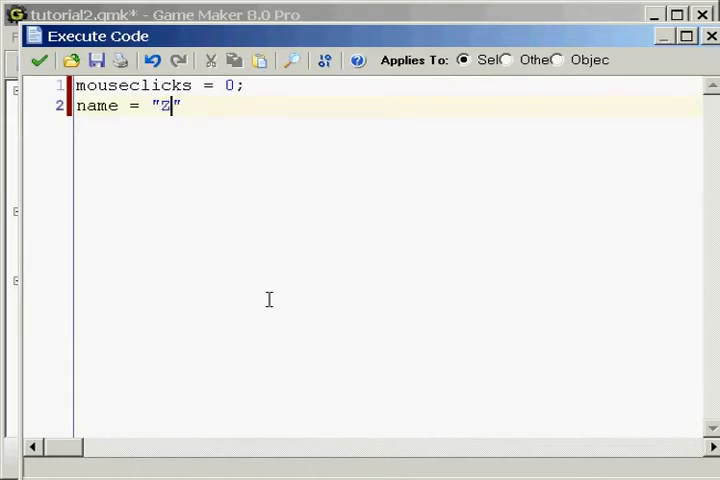
{"action": "type", "text": "achary"}
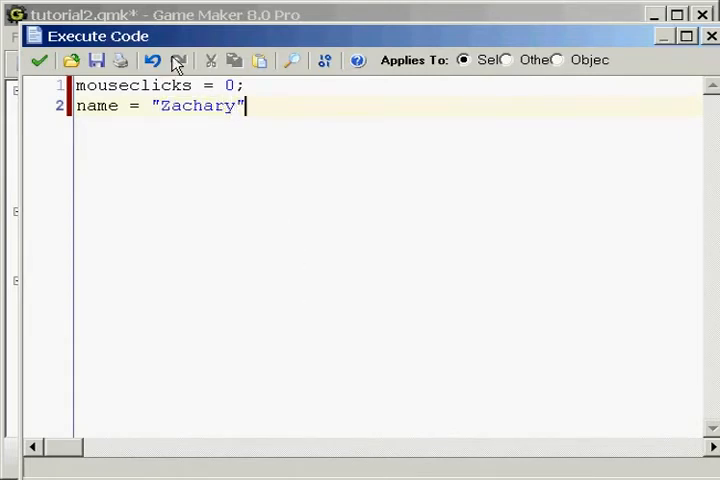
{"action": "double_click", "coordinate": [196, 106]}
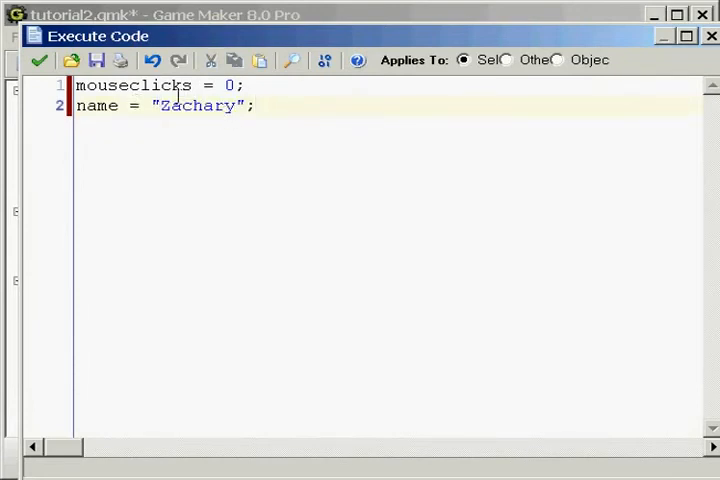
{"action": "double_click", "coordinate": [188, 106]}
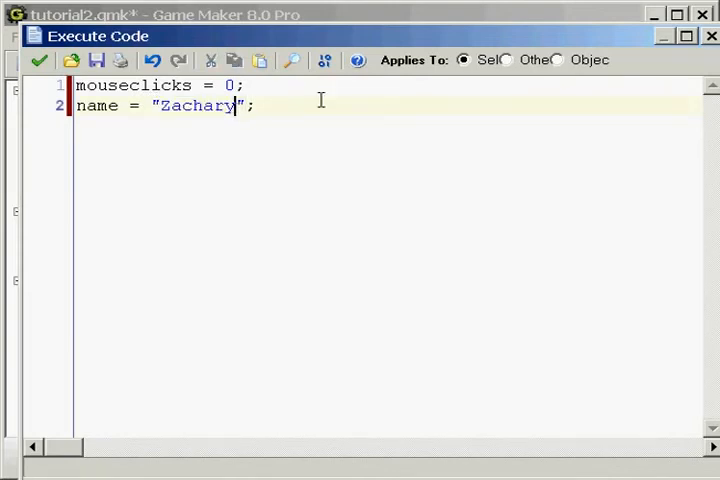
{"action": "type", "text": "ias dadsi haioso"}
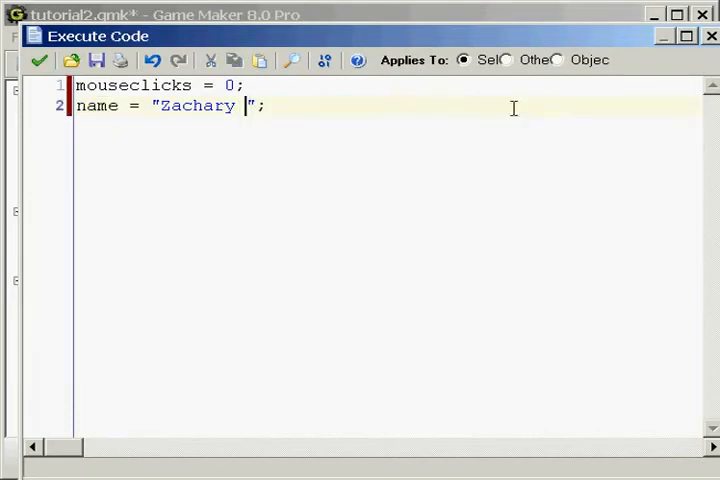
{"action": "key", "text": "BackSpace"}
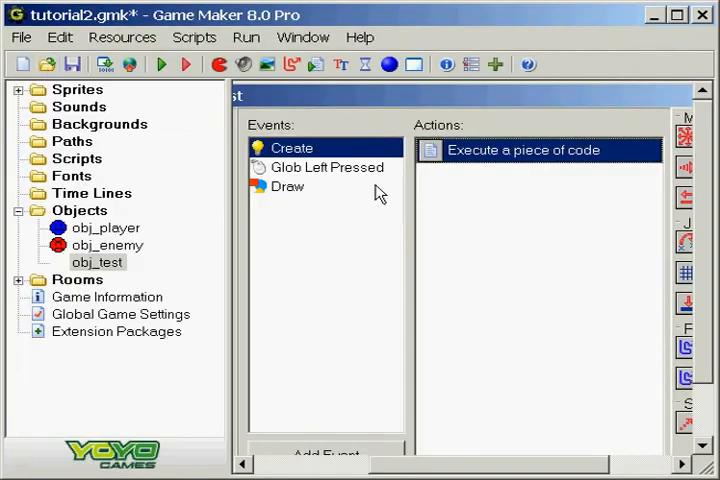
In the Draw code, replace the quoted 'hey guys im the best' string with name
{"action": "left_click", "coordinate": [287, 186]}
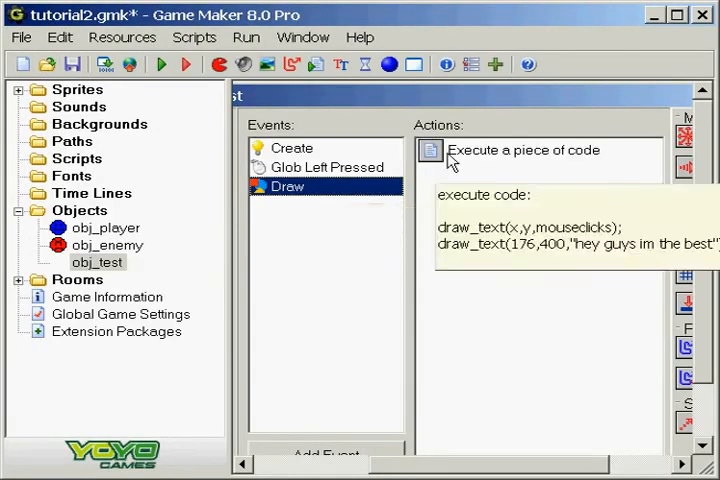
{"action": "double_click", "coordinate": [524, 150]}
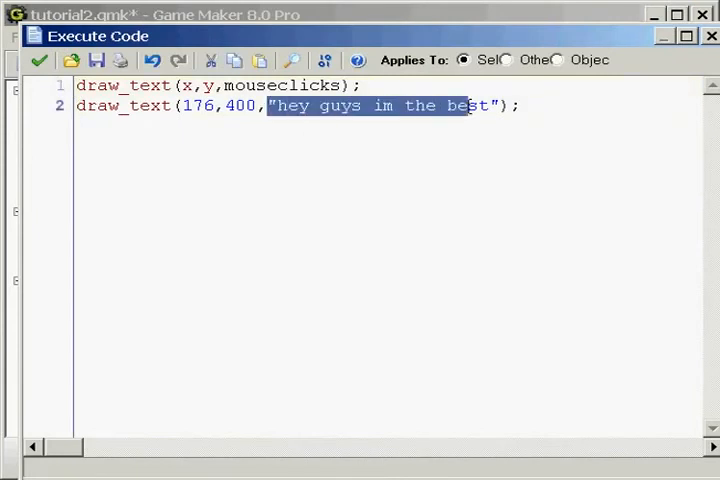
{"action": "key", "text": "Delete"}
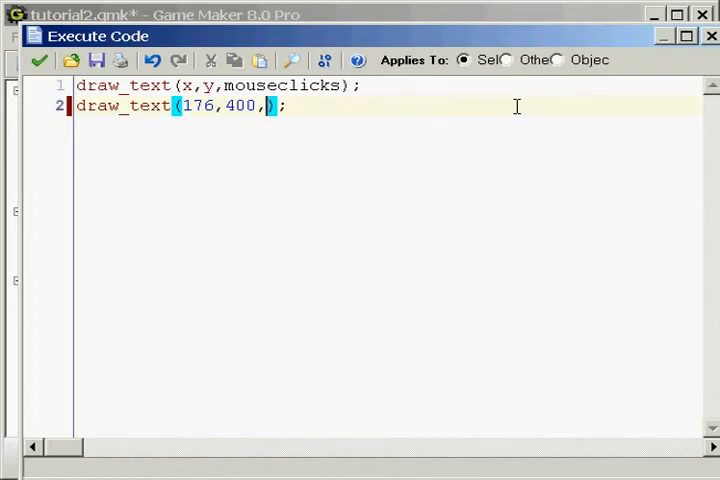
{"action": "mouse_move", "coordinate": [398, 84]}
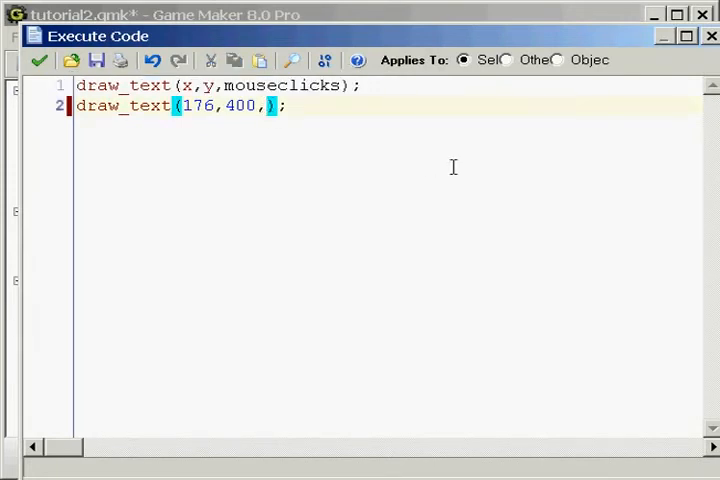
{"action": "type", "text": "name"}
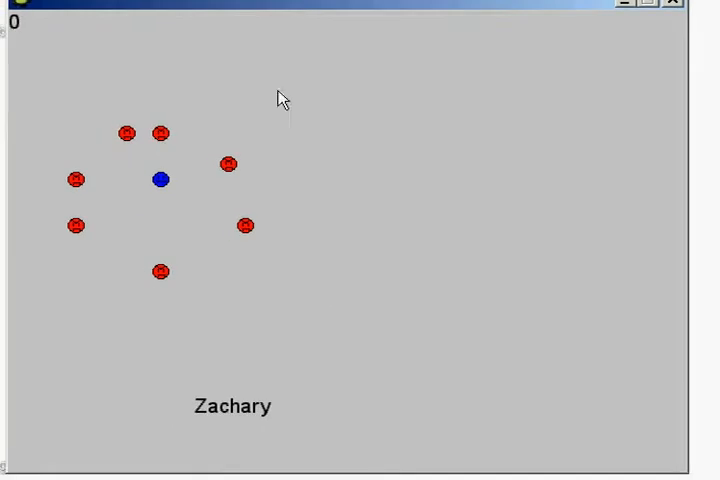
{"action": "mouse_move", "coordinate": [350, 423]}
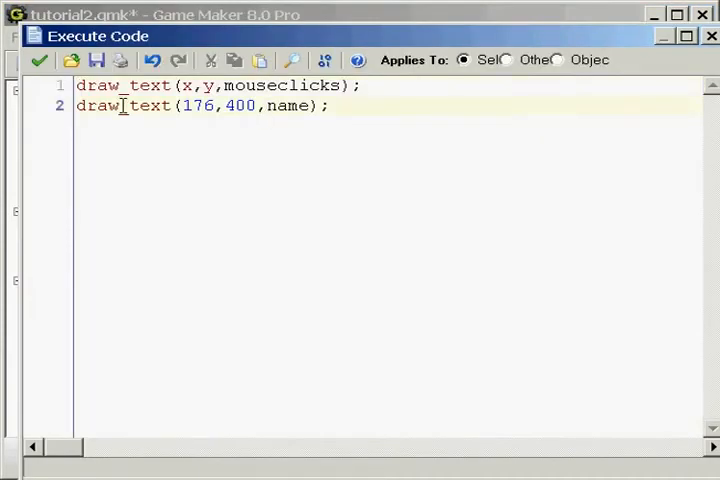
{"action": "mouse_move", "coordinate": [308, 239]}
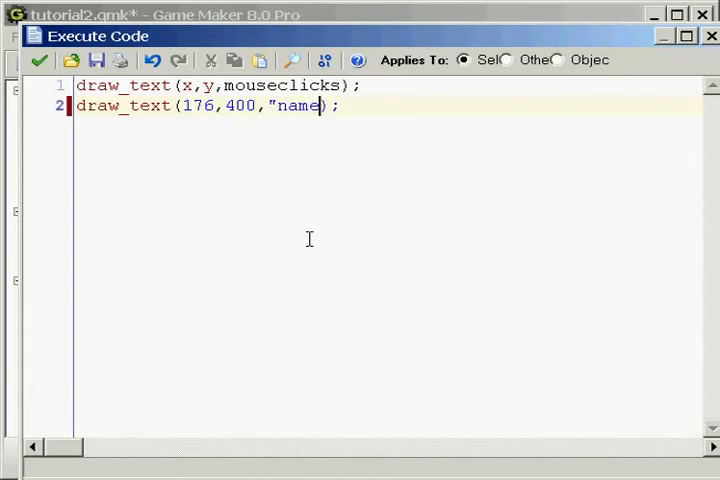
Wrap name in quotation marks in the Draw code
{"action": "type", "text": "\""}
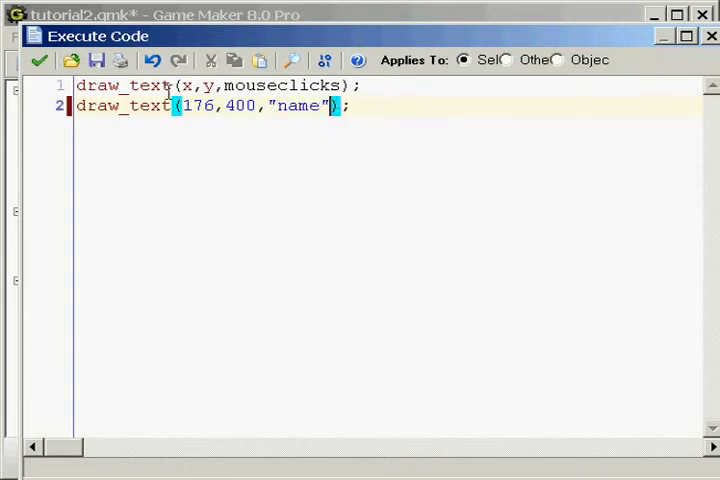
{"action": "double_click", "coordinate": [298, 107]}
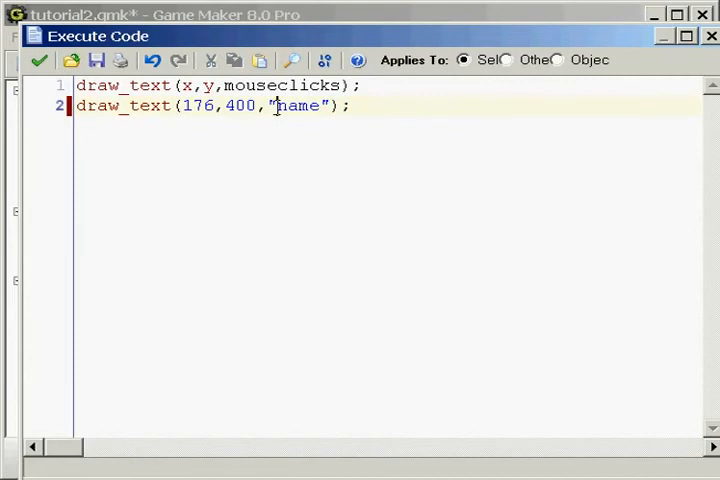
{"action": "double_click", "coordinate": [298, 106]}
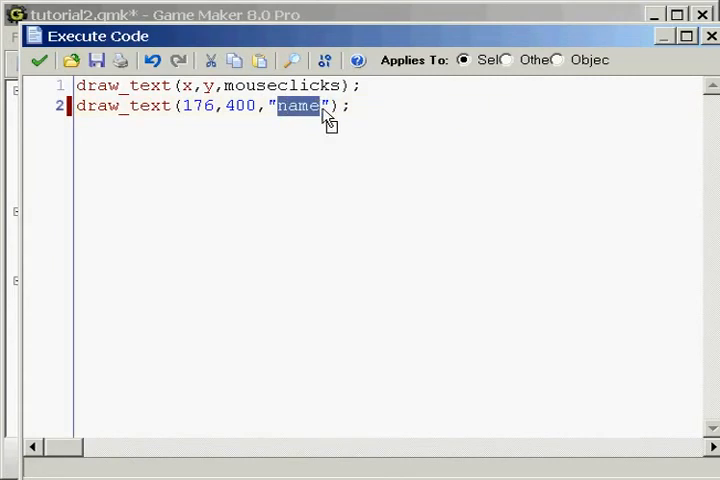
{"action": "mouse_move", "coordinate": [290, 120]}
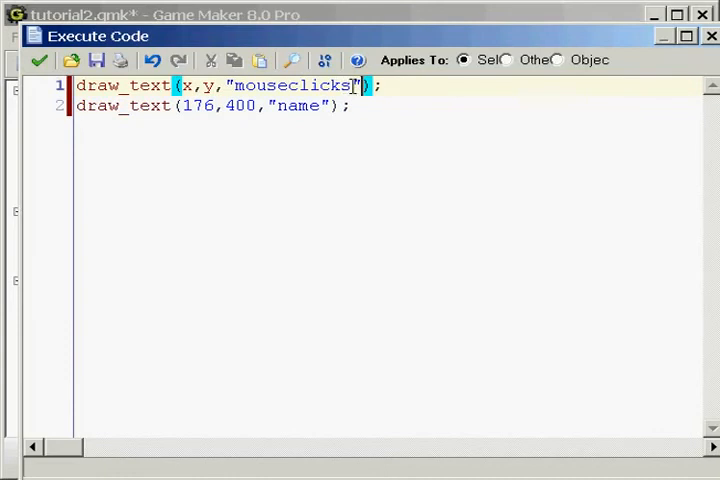
Commit the Draw code edits and launch a test run of the game
{"action": "left_click", "coordinate": [39, 60]}
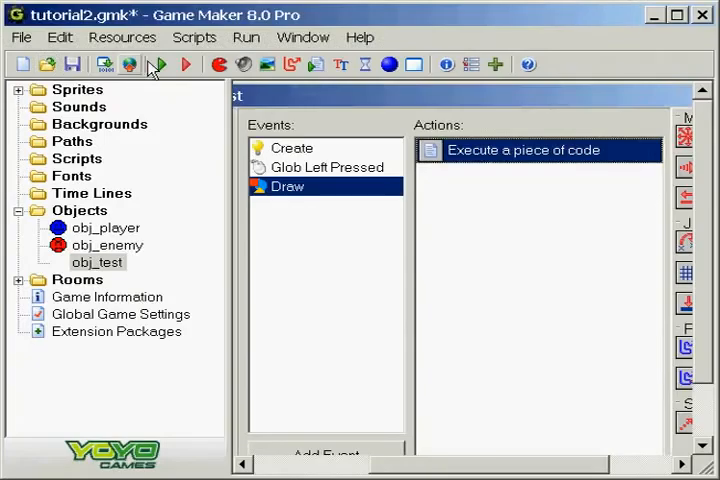
{"action": "left_click", "coordinate": [157, 64]}
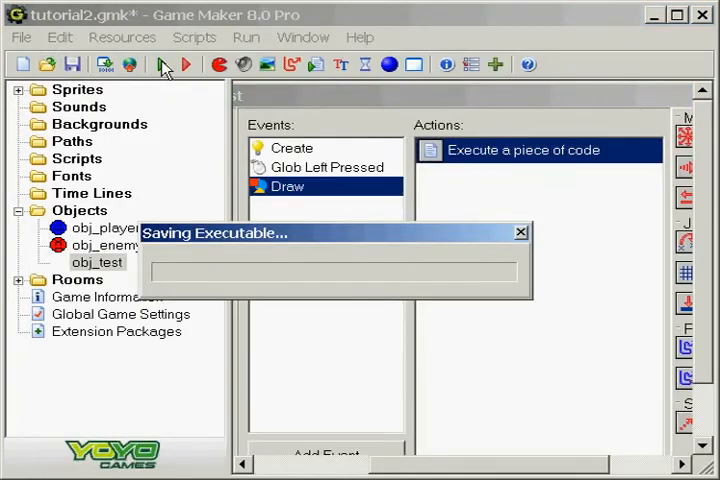
{"action": "left_click", "coordinate": [184, 64]}
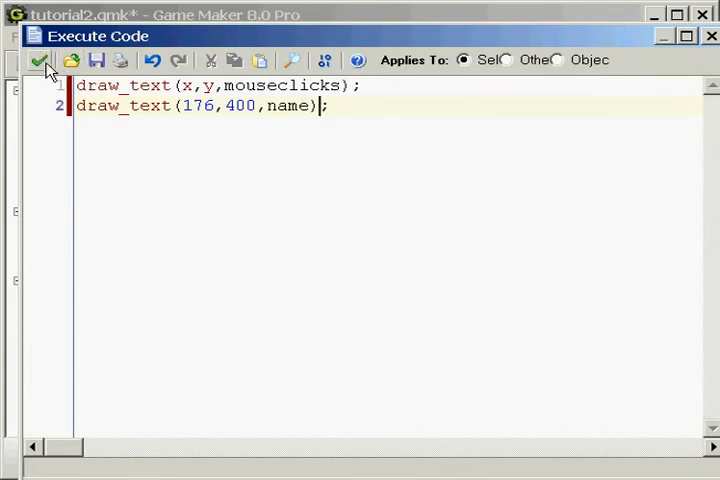
Close the Draw code, open the Create code and delete the "Zachary" value
{"action": "left_click", "coordinate": [37, 61]}
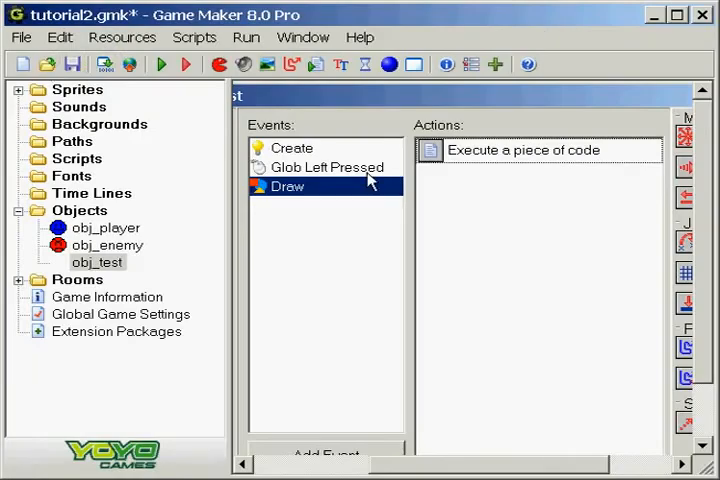
{"action": "left_click", "coordinate": [293, 147]}
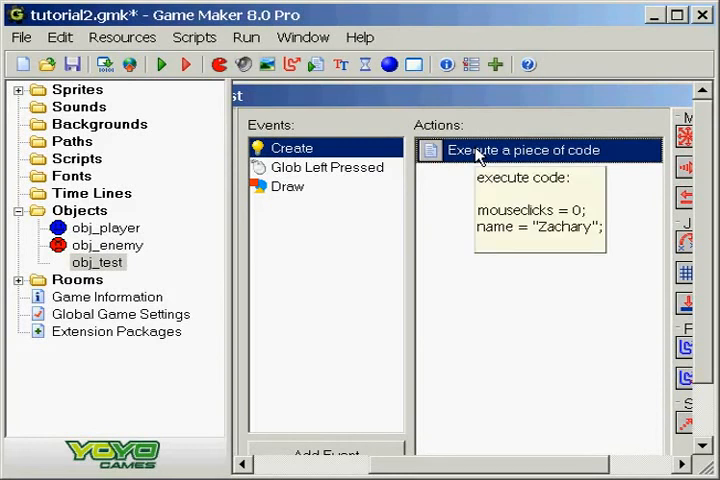
{"action": "double_click", "coordinate": [525, 149]}
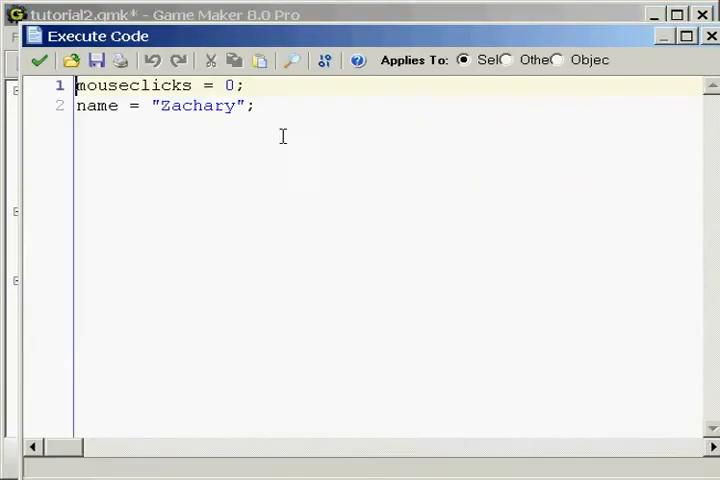
{"action": "left_click", "coordinate": [152, 106]}
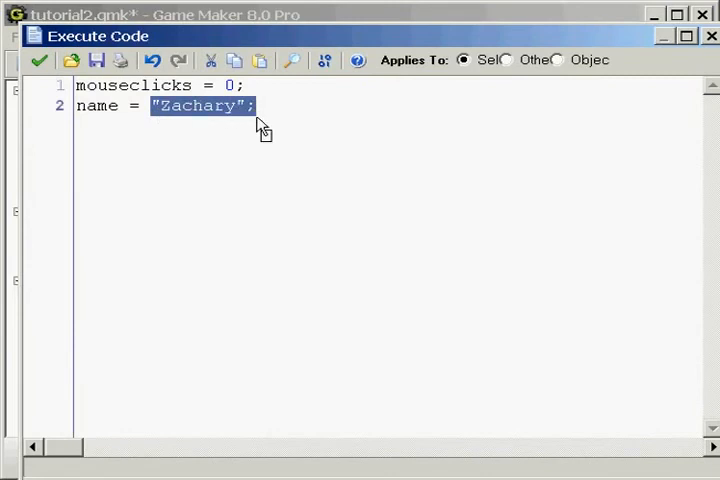
{"action": "key", "text": "Delete"}
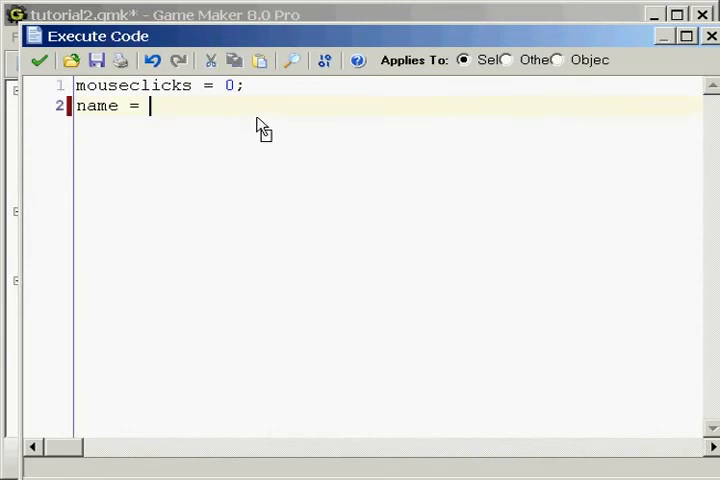
{"action": "mouse_move", "coordinate": [191, 116]}
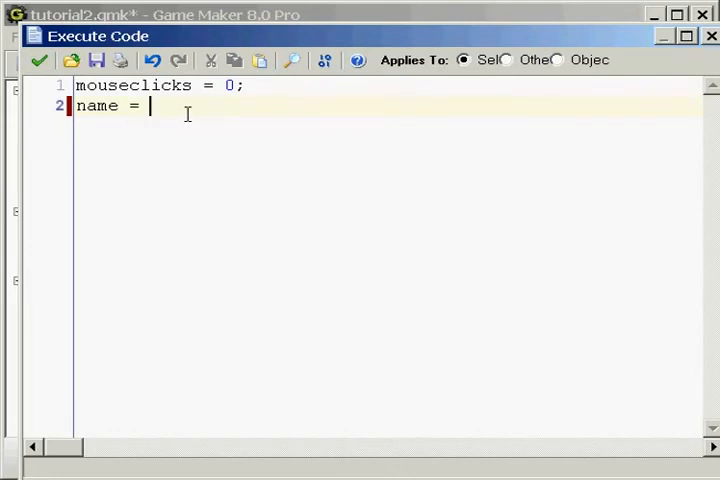
Type get_string("What is your name?",""); as name's new value
{"action": "type", "text": "get_string"}
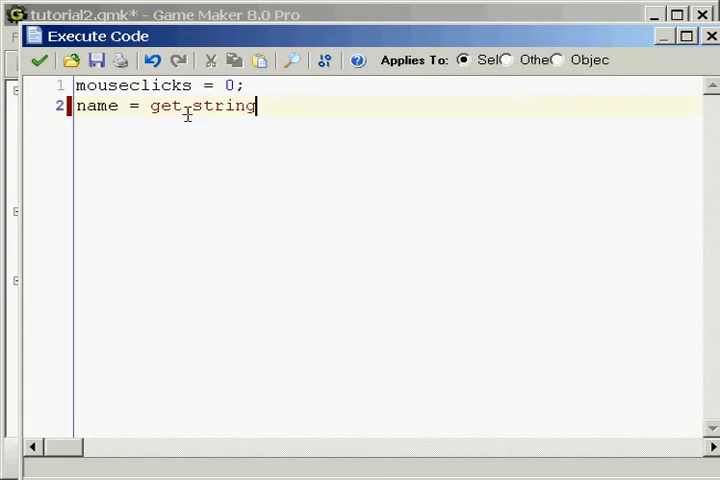
{"action": "type", "text": "("}
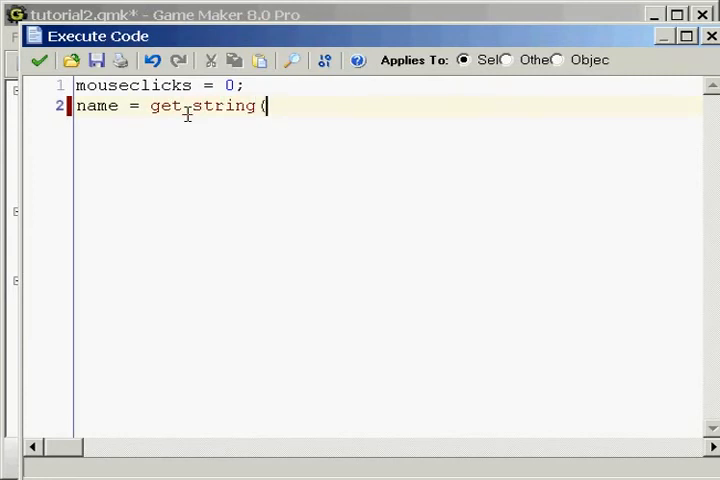
{"action": "type", "text": "\"\""}
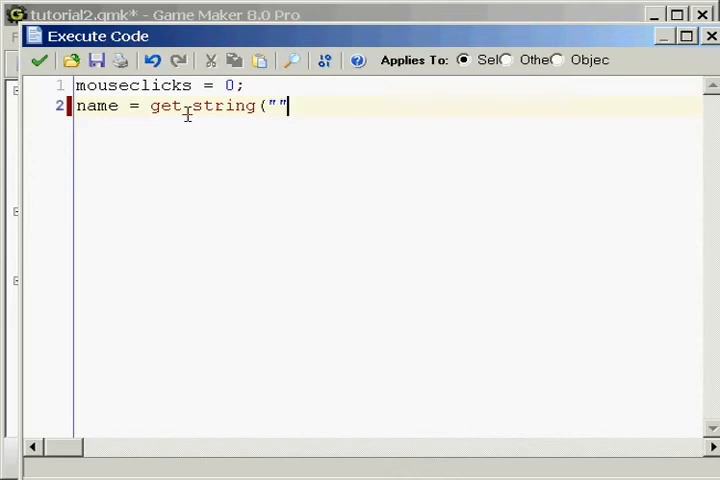
{"action": "type", "text": "Waht"}
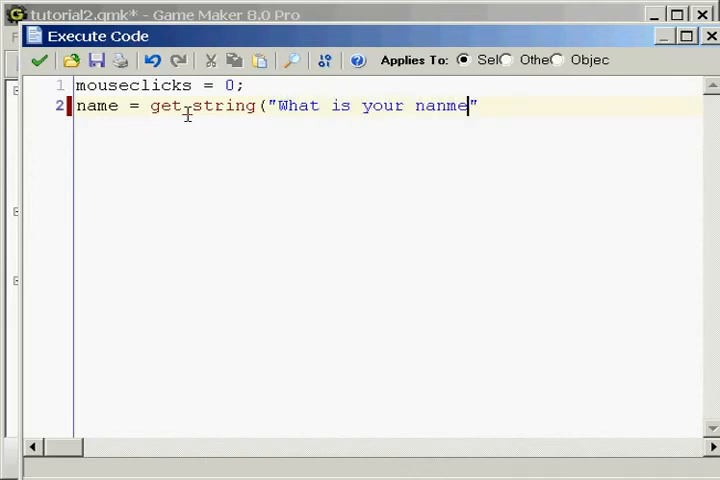
{"action": "type", "text": "name?\""}
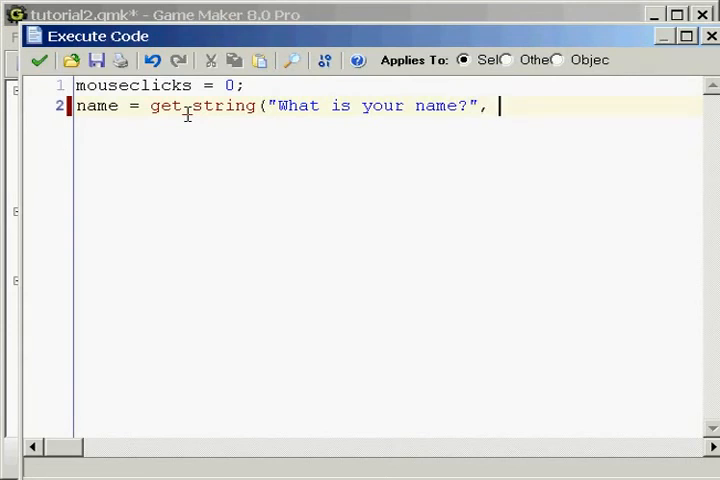
{"action": "type", "text": "\"\""}
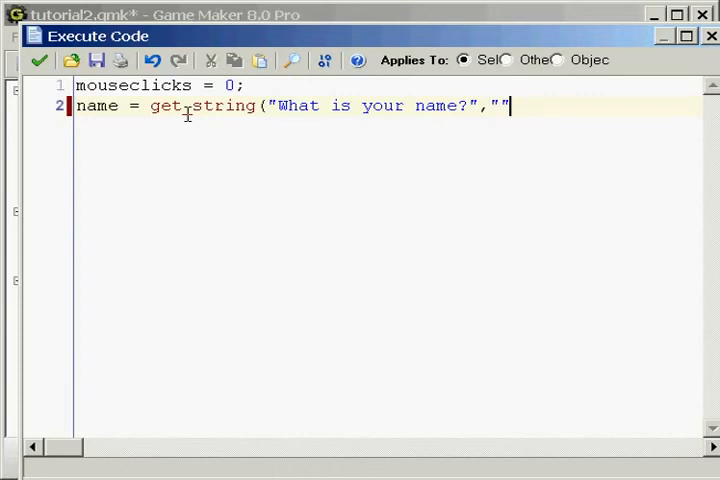
{"action": "type", "text": ")"}
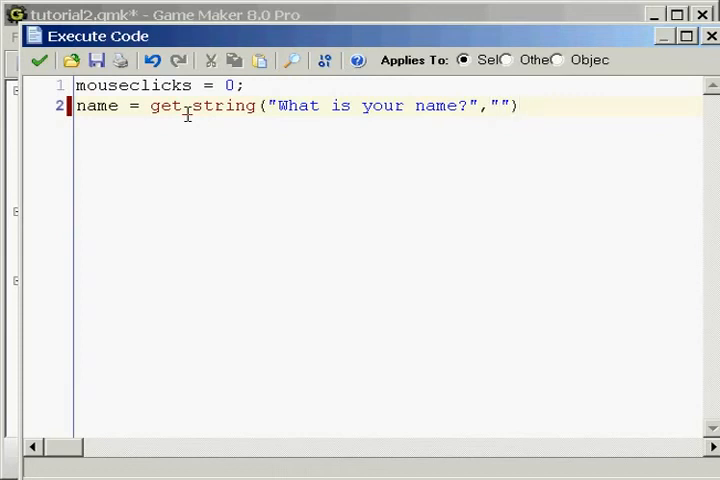
{"action": "type", "text": ";"}
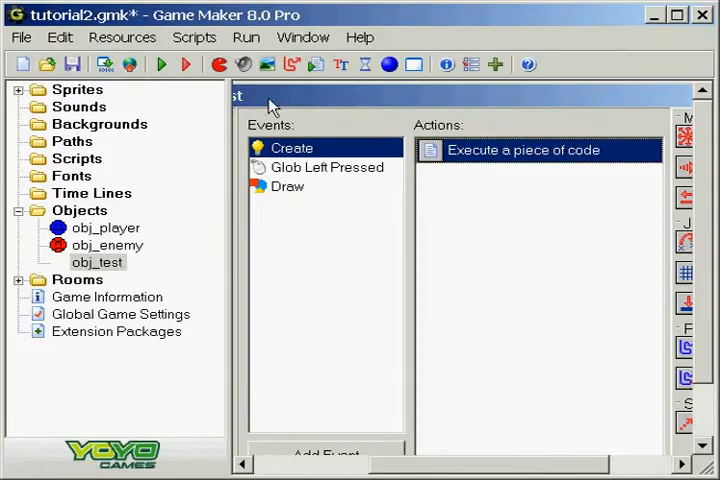
Close the Draw code, then enter Josh at the running game's name prompt
{"action": "double_click", "coordinate": [538, 149]}
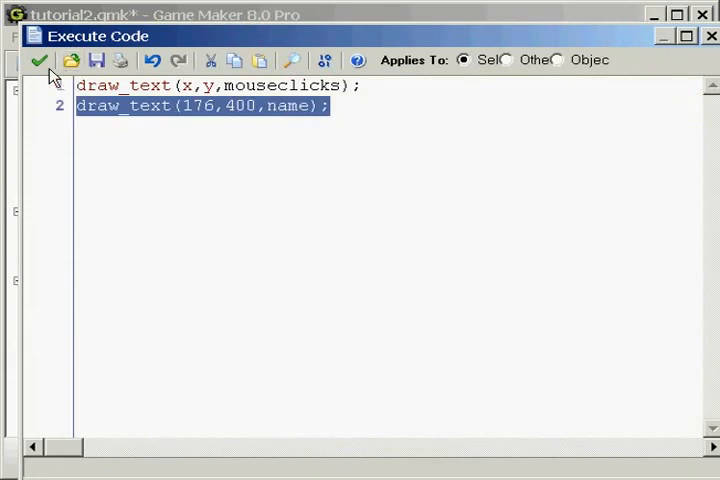
{"action": "left_click", "coordinate": [38, 61]}
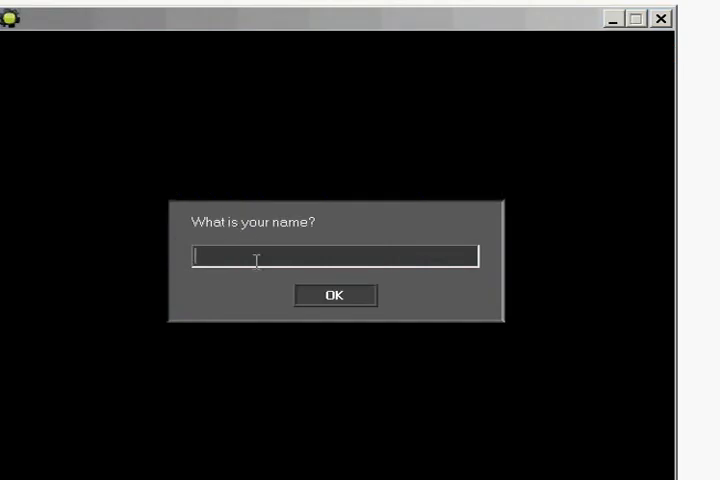
{"action": "mouse_move", "coordinate": [447, 290]}
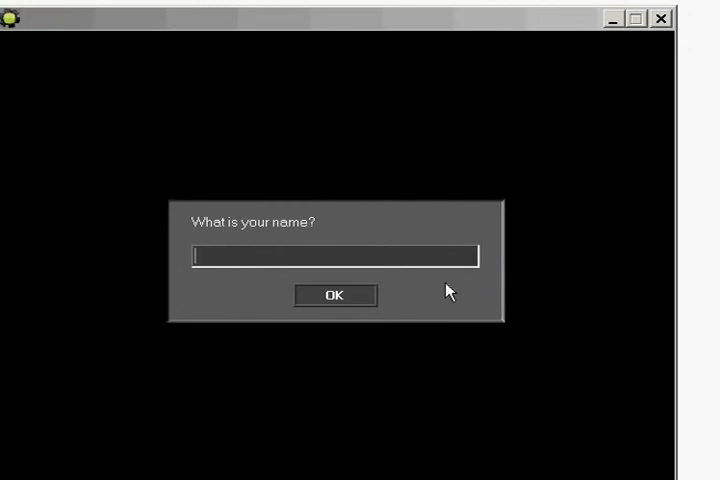
{"action": "type", "text": "HJ"}
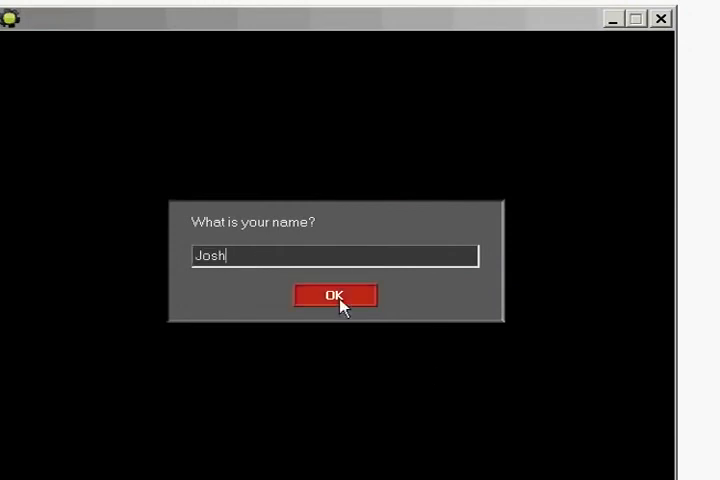
{"action": "left_click", "coordinate": [335, 295]}
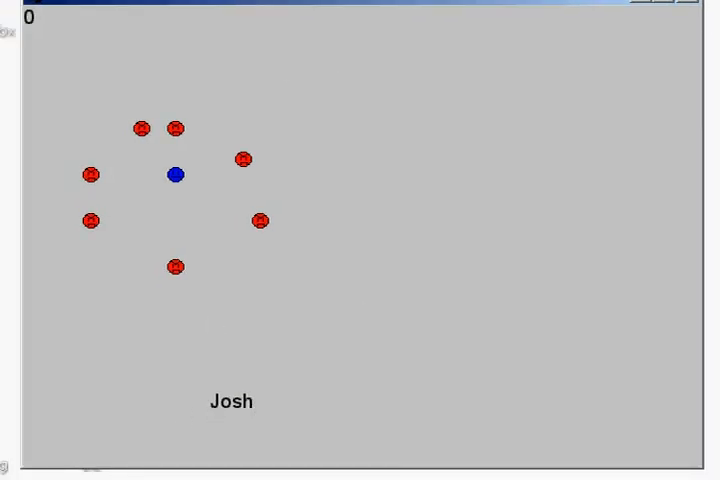
{"action": "mouse_move", "coordinate": [178, 368]}
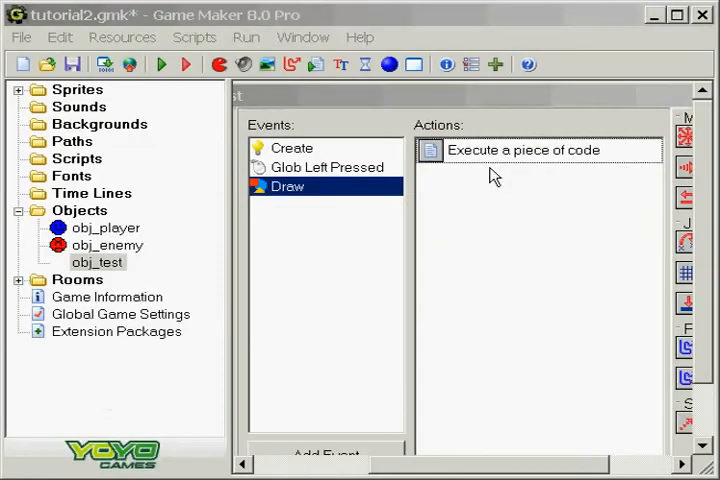
Change get_string to ask "What is your age?" with default "Put your age here"
{"action": "double_click", "coordinate": [522, 149]}
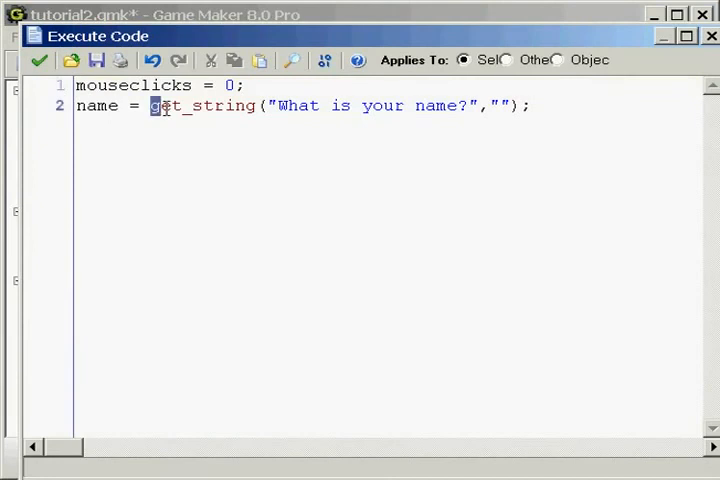
{"action": "left_click", "coordinate": [160, 106]}
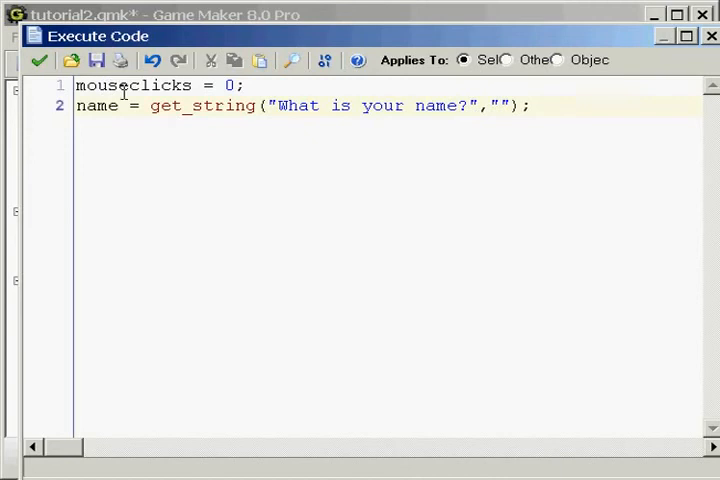
{"action": "double_click", "coordinate": [97, 106]}
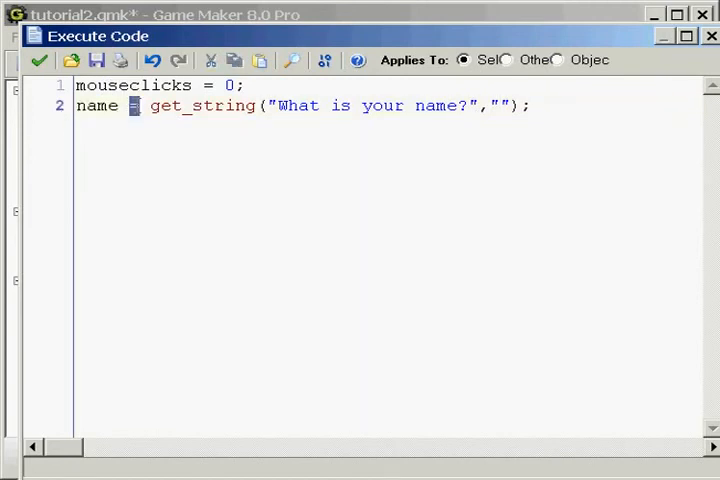
{"action": "left_click_drag", "start_coordinate": [148, 106], "coordinate": [530, 106]}
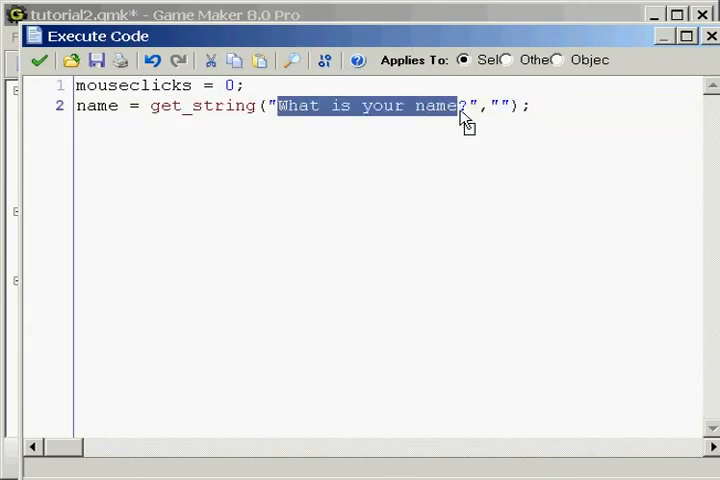
{"action": "left_click", "coordinate": [492, 106]}
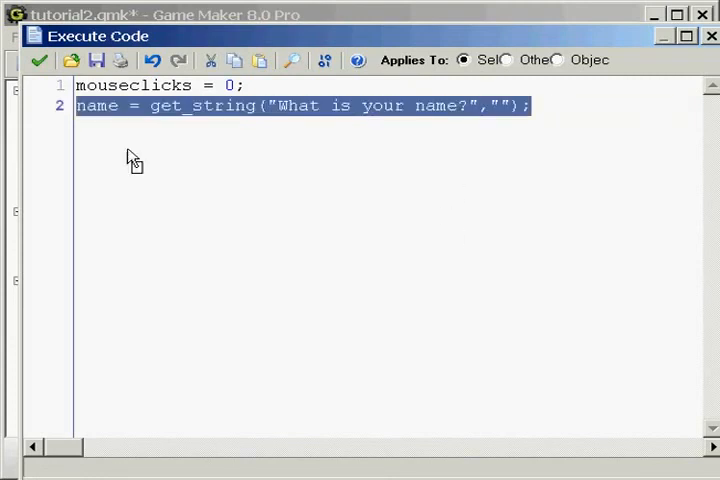
{"action": "double_click", "coordinate": [370, 106]}
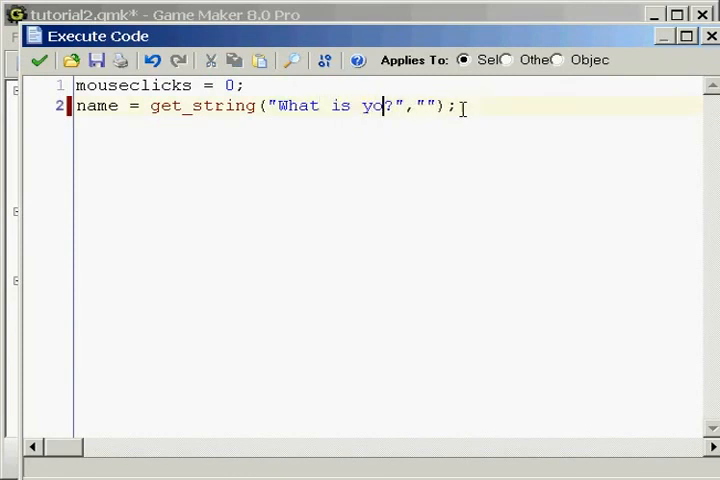
{"action": "type", "text": "ur age"}
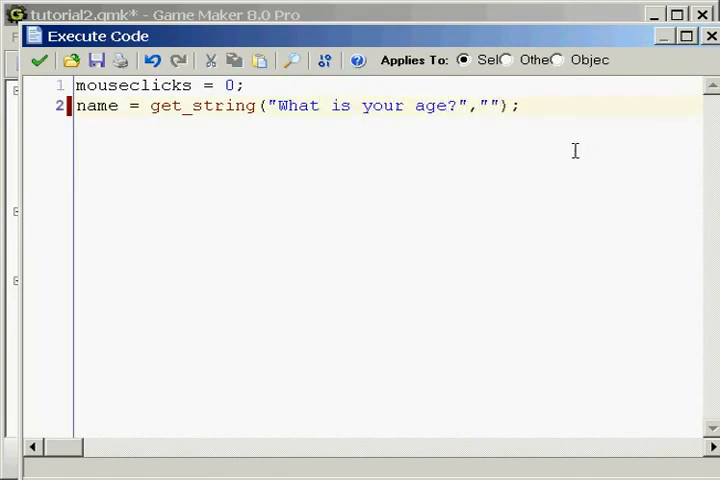
{"action": "type", "text": "Put your age here"}
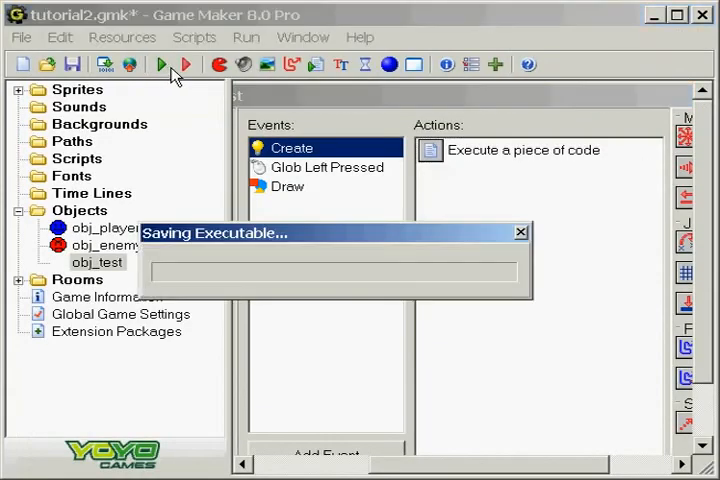
{"action": "left_click", "coordinate": [163, 64]}
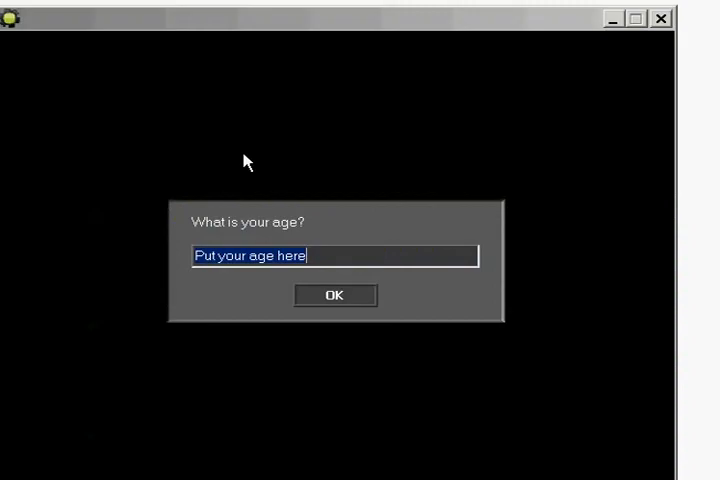
{"action": "left_click", "coordinate": [205, 256]}
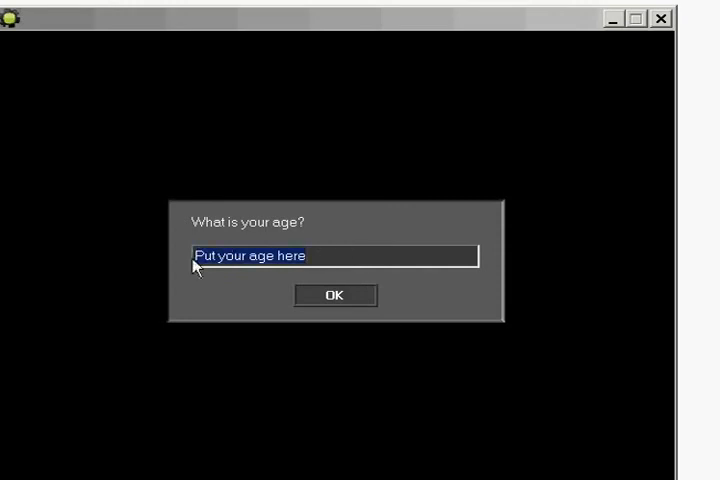
{"action": "mouse_move", "coordinate": [345, 258]}
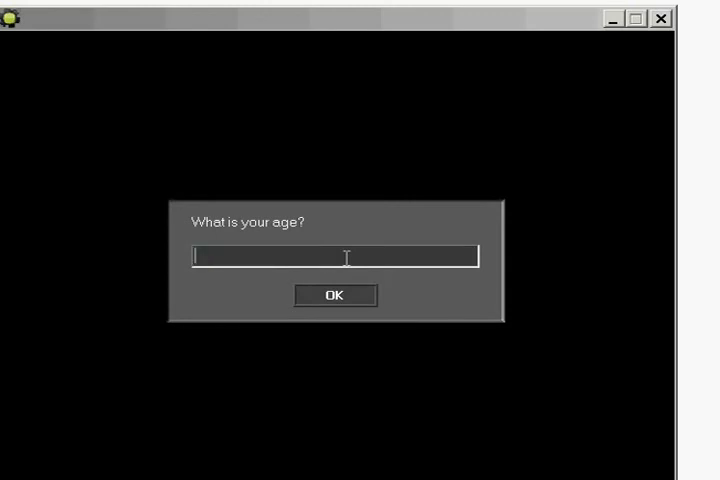
{"action": "type", "text": "20"}
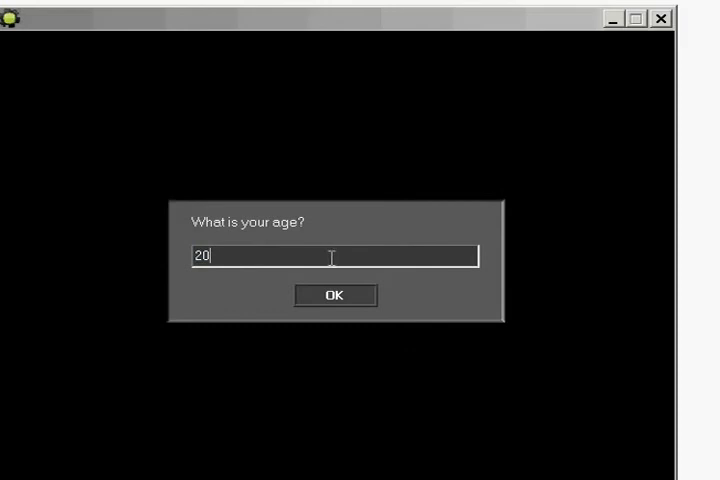
{"action": "mouse_move", "coordinate": [400, 261]}
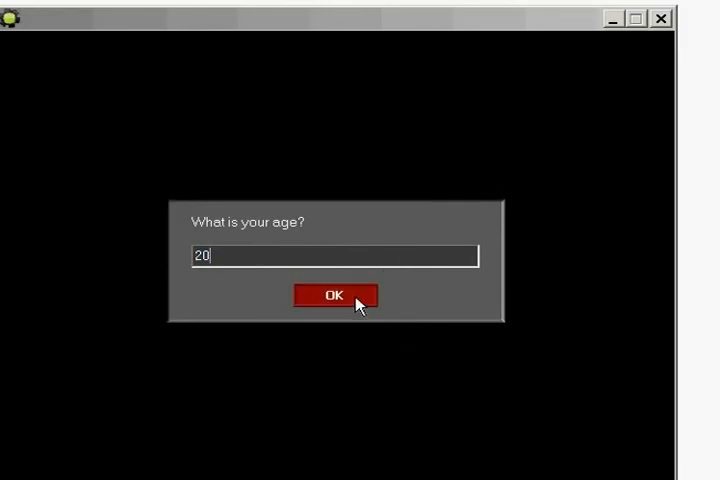
{"action": "left_click", "coordinate": [334, 296]}
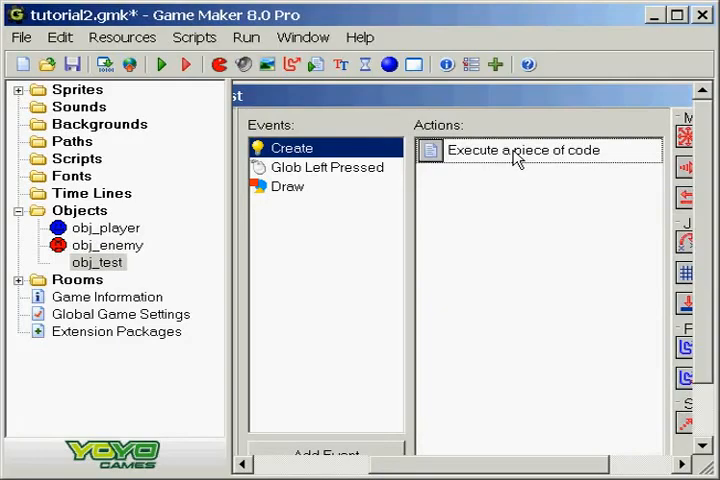
Change get_string back to "What is your name?" with default "Put your name here"
{"action": "double_click", "coordinate": [520, 149]}
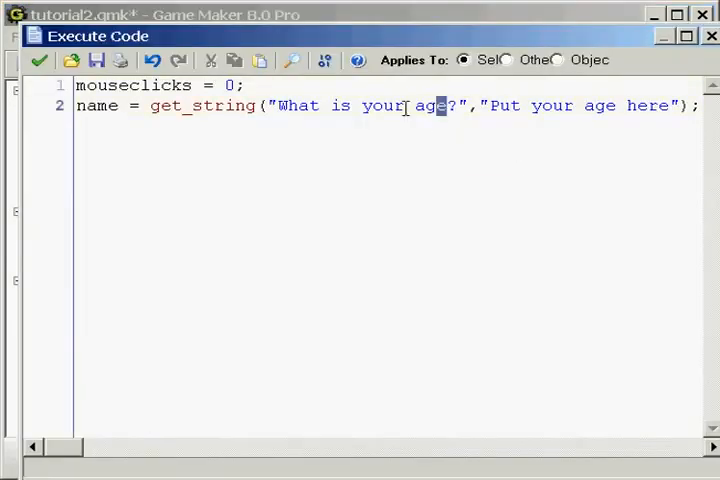
{"action": "type", "text": "name"}
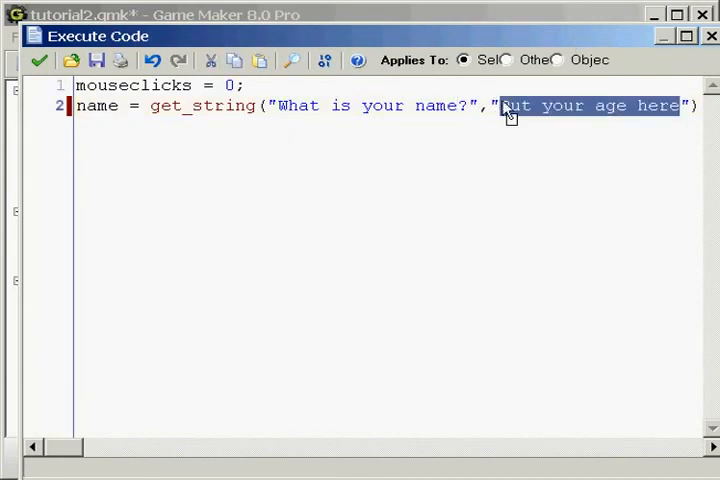
{"action": "type", "text": "Put your name here"}
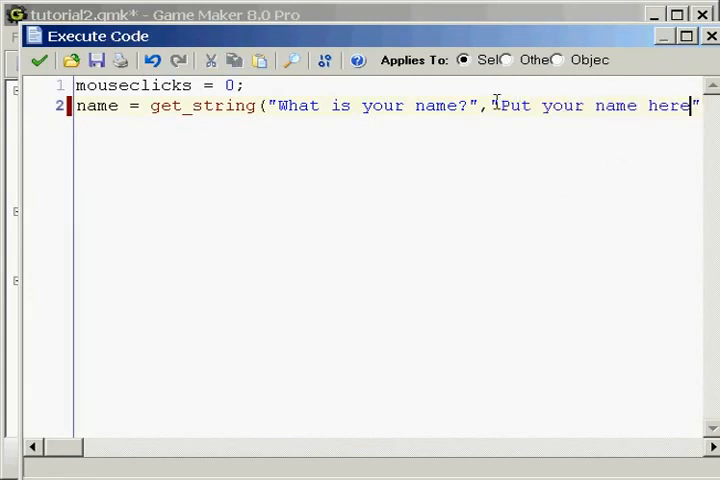
{"action": "double_click", "coordinate": [593, 105]}
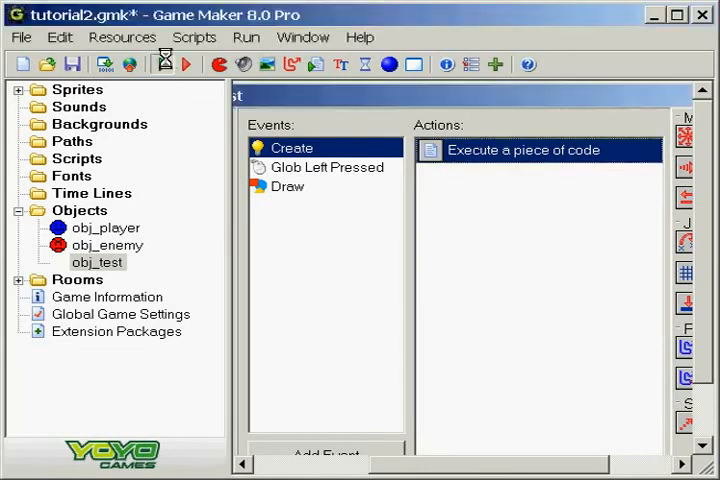
Run the game and submit a name at the get_string prompt
{"action": "left_click", "coordinate": [187, 64]}
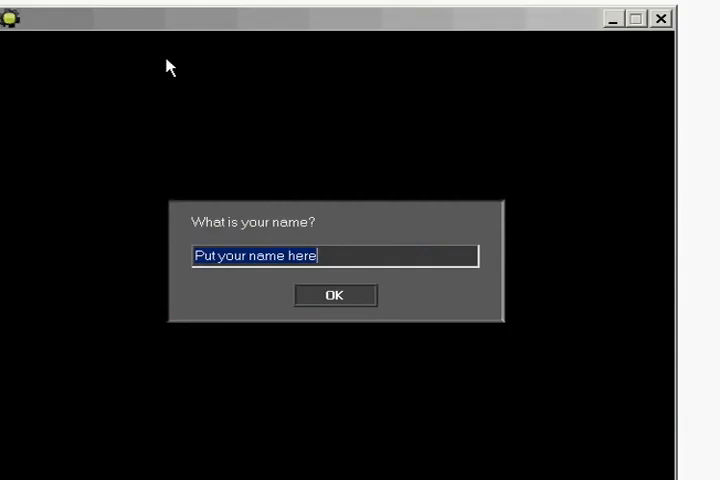
{"action": "left_click", "coordinate": [334, 295]}
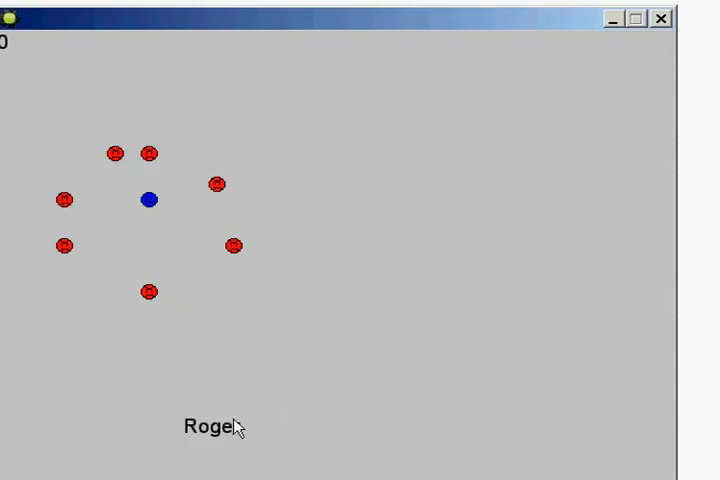